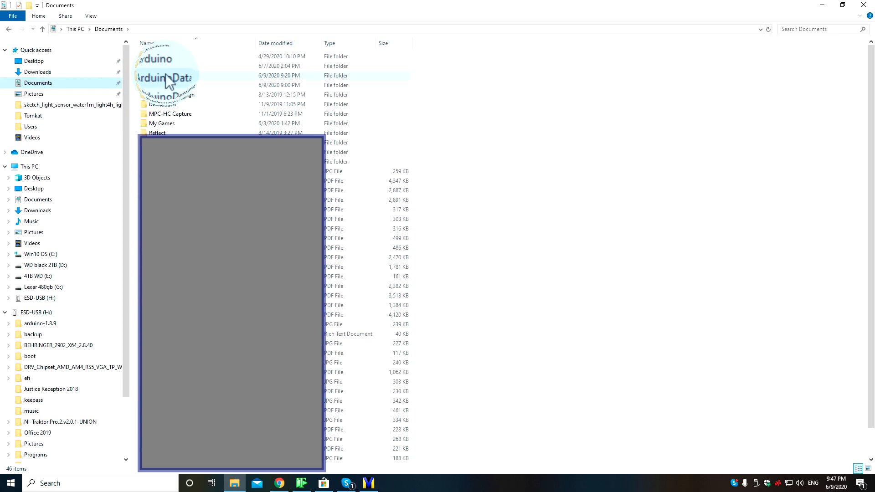
Step: Open ArduinoData in Documents and delete all seven items inside it
{"action": "double_click", "coordinate": [166, 75]}
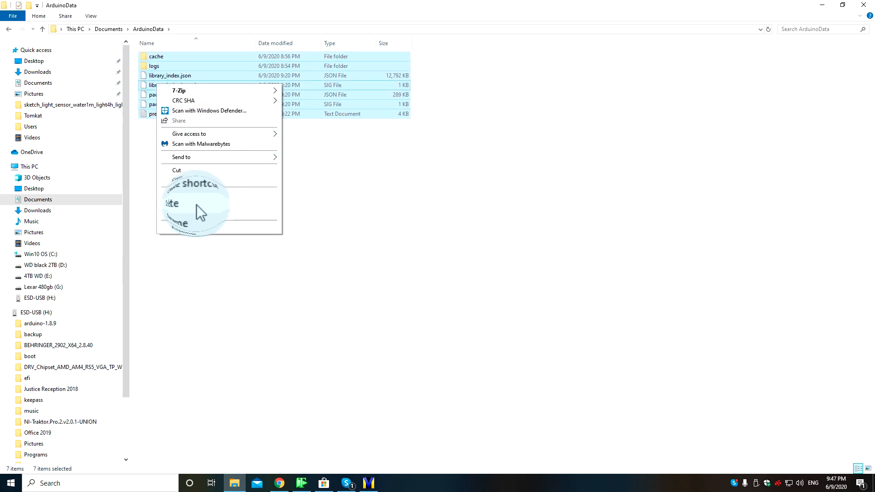
{"action": "left_click", "coordinate": [184, 216]}
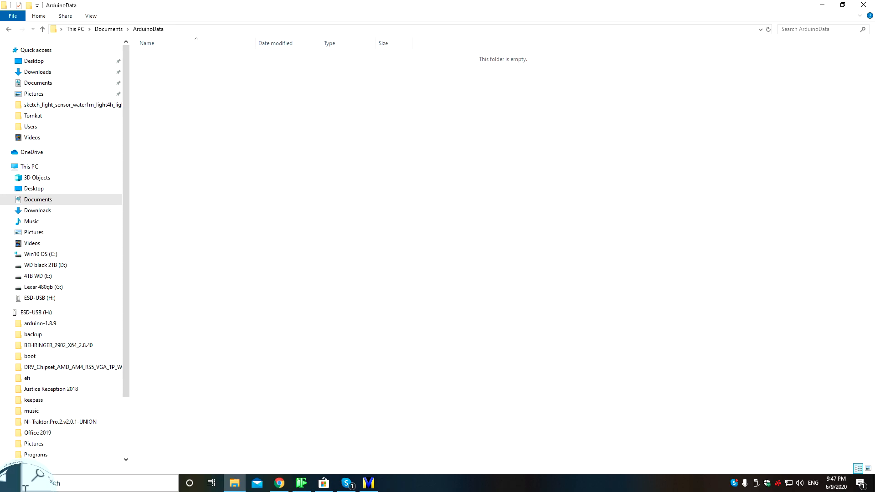
Step: Launch Arduino IDE from the Start menu, confirm the blank sketch, then close the IDE
{"action": "left_click", "coordinate": [8, 483]}
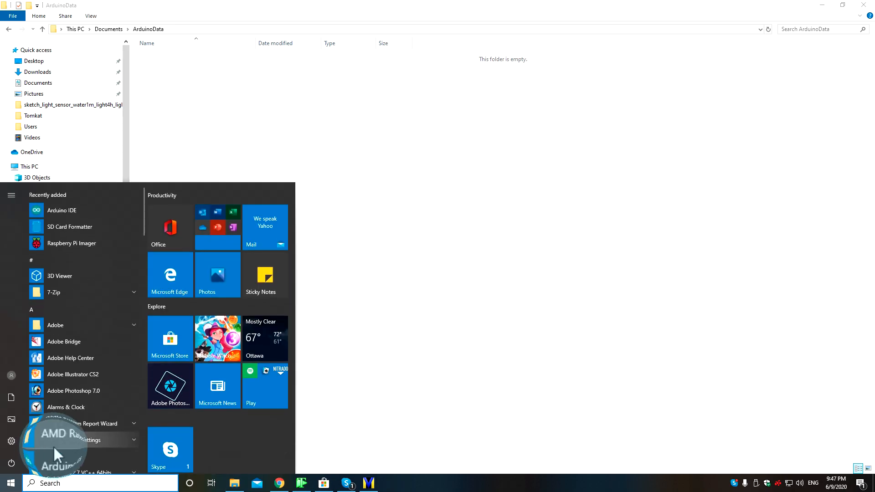
{"action": "left_click", "coordinate": [62, 210]}
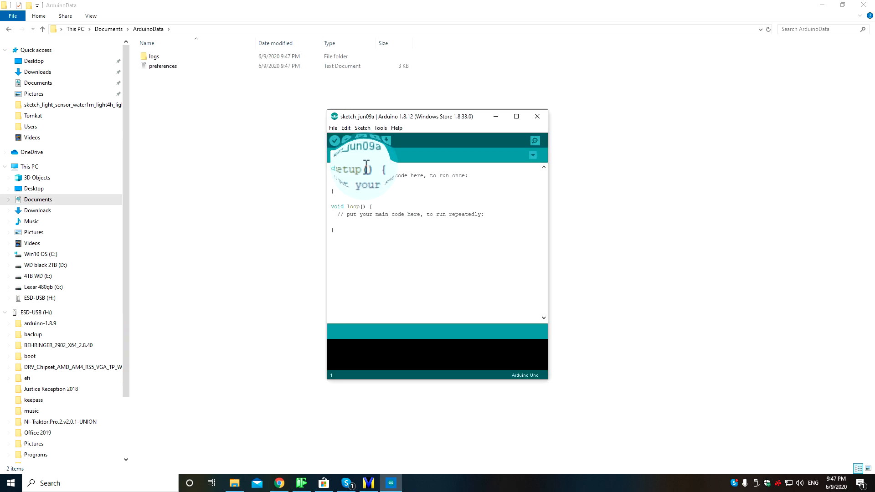
{"action": "left_click", "coordinate": [333, 127]}
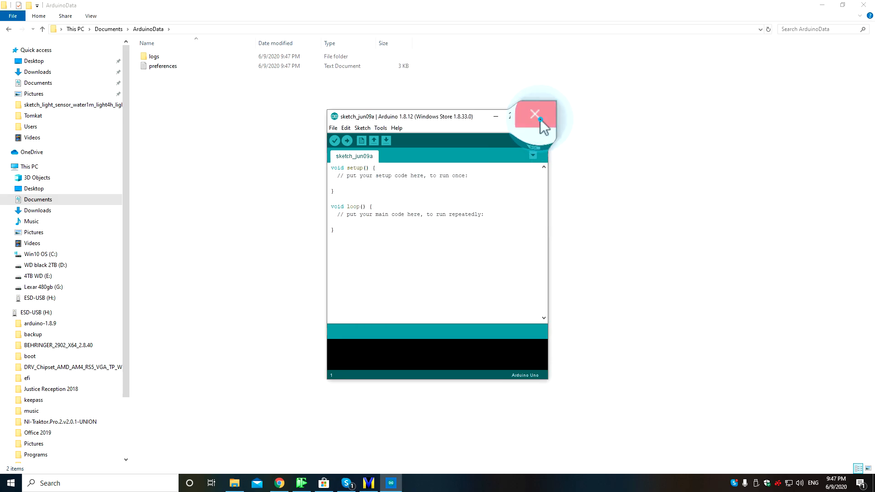
{"action": "left_click", "coordinate": [534, 115]}
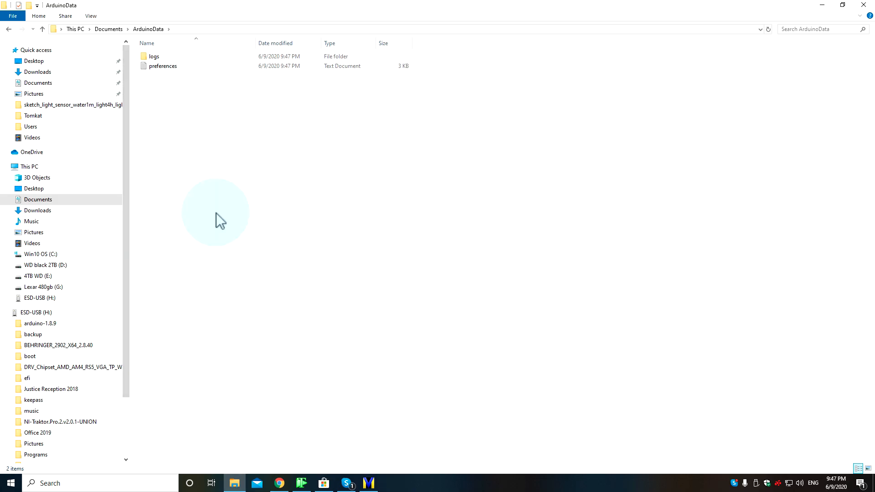
{"action": "mouse_move", "coordinate": [186, 345]}
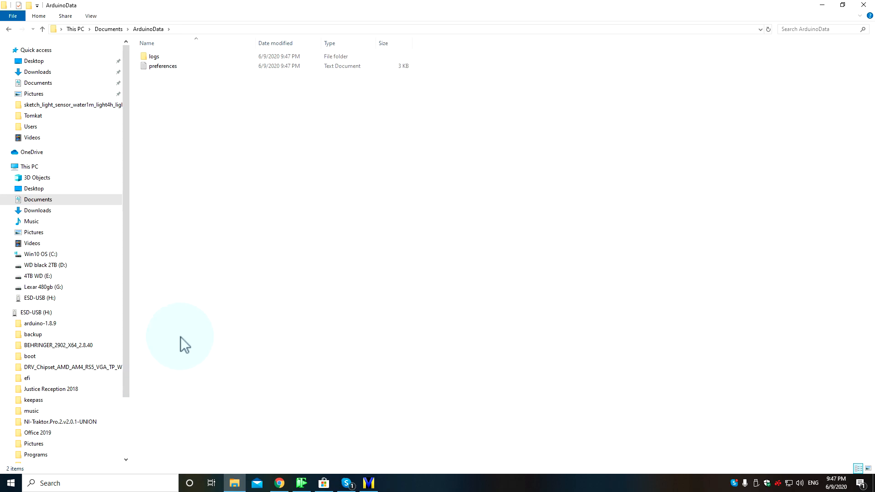
{"action": "mouse_move", "coordinate": [297, 328]}
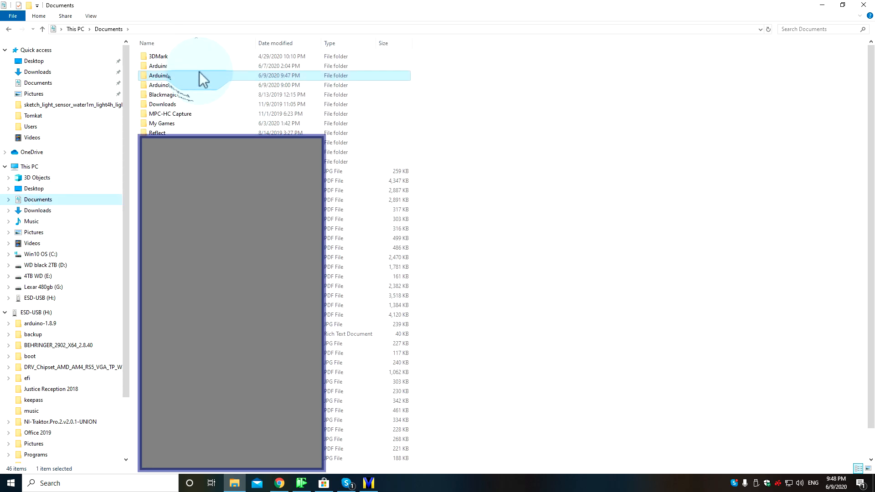
{"action": "double_click", "coordinate": [160, 75]}
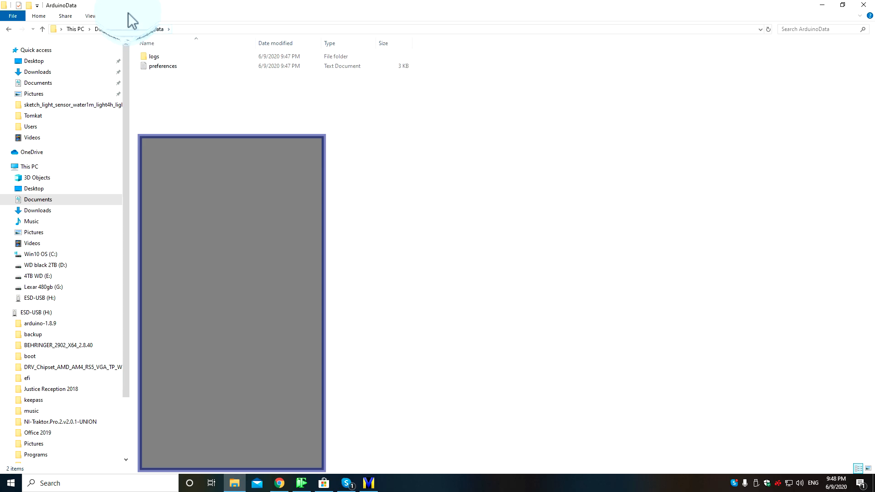
{"action": "left_click", "coordinate": [9, 29]}
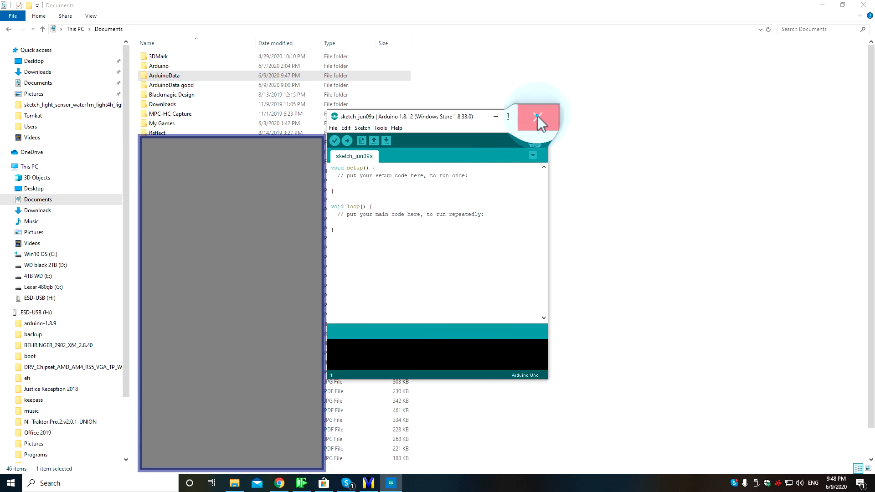
{"action": "left_click", "coordinate": [538, 116]}
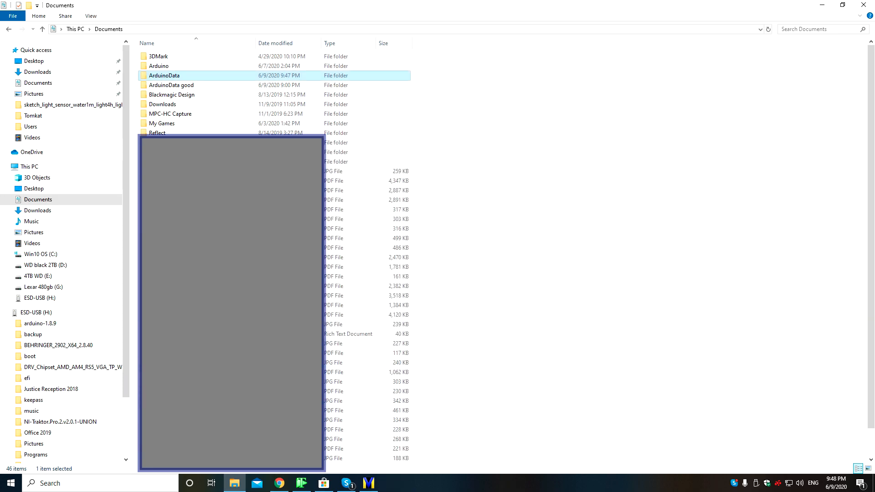